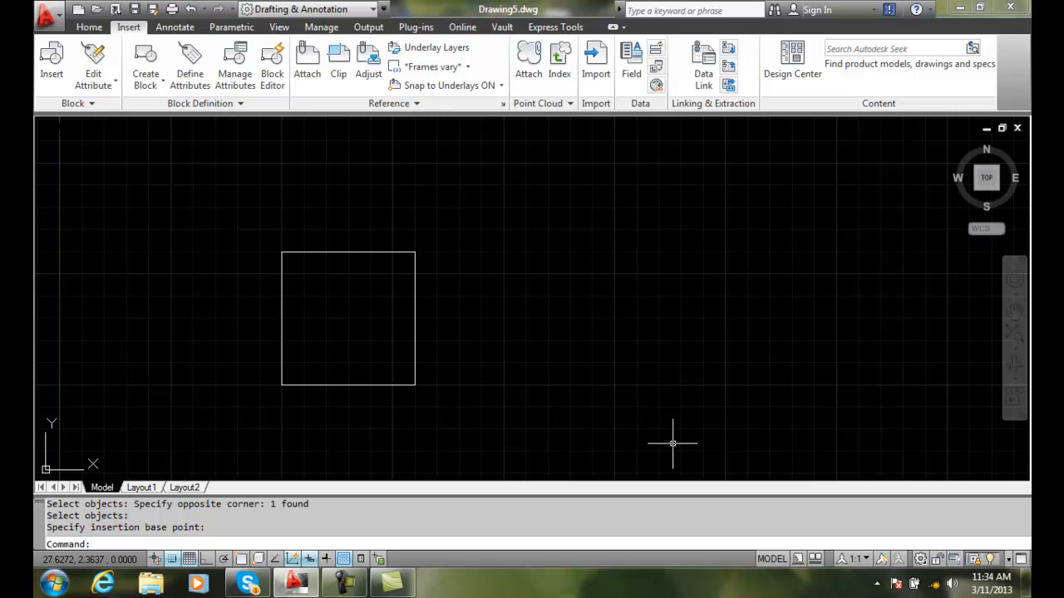
mouse_move(488, 246)
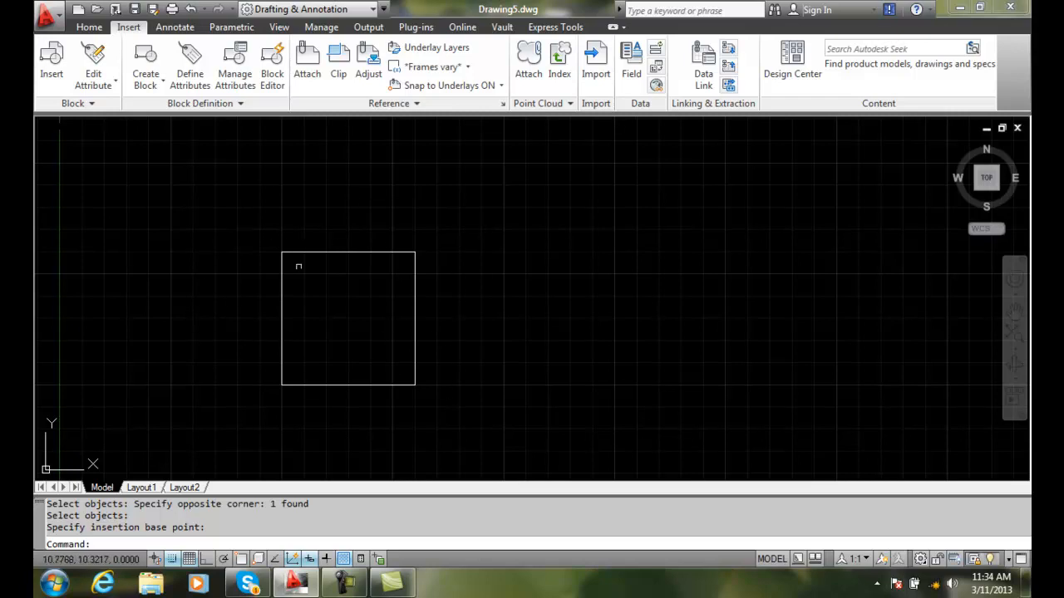
mouse_move(299, 273)
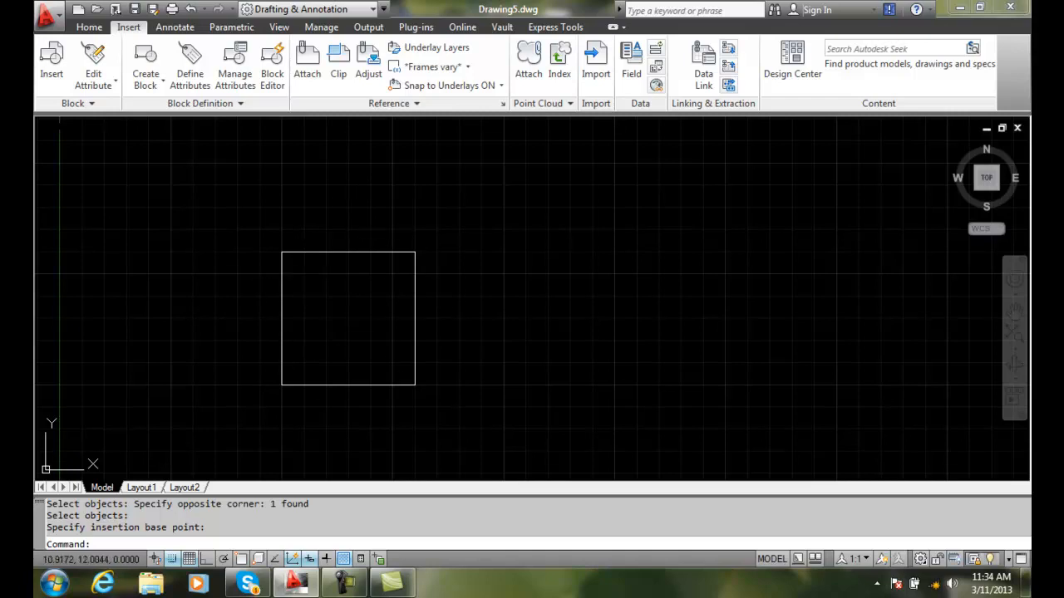
mouse_move(263, 223)
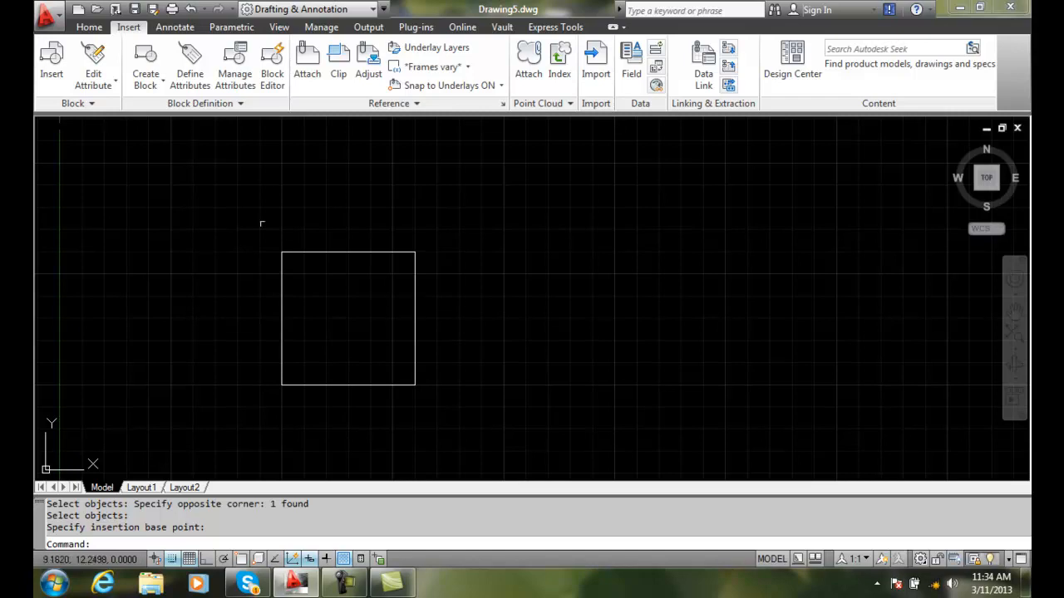
Open the GLASS BLOCK definition in the Block Editor.
left_click(90, 27)
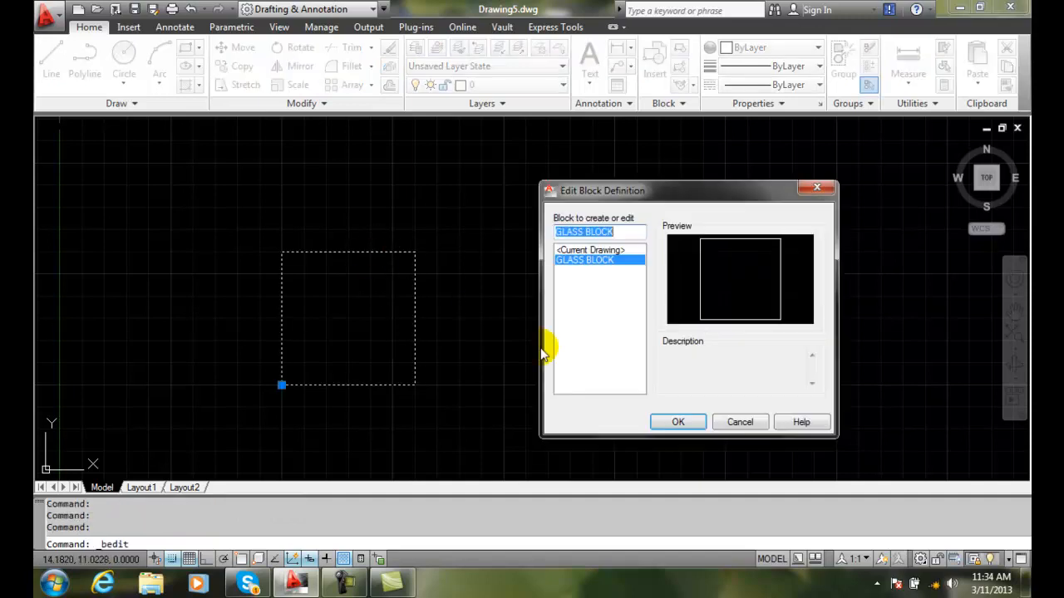
left_click(678, 422)
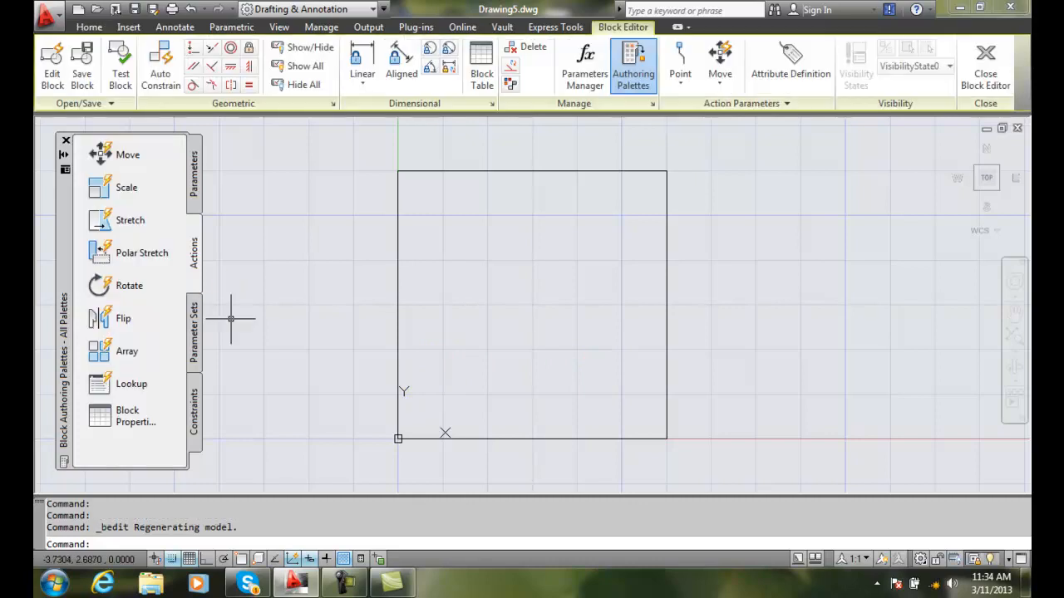
mouse_move(203, 166)
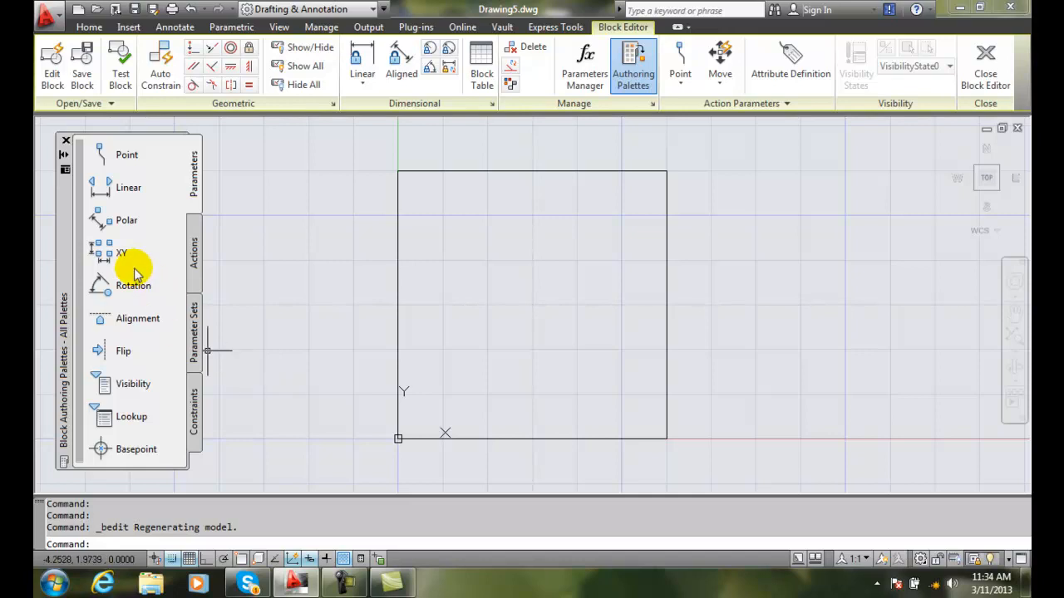
Place an XY parameter from the square's lower-left corner to its upper-right corner using Endpoint snap.
left_click(120, 252)
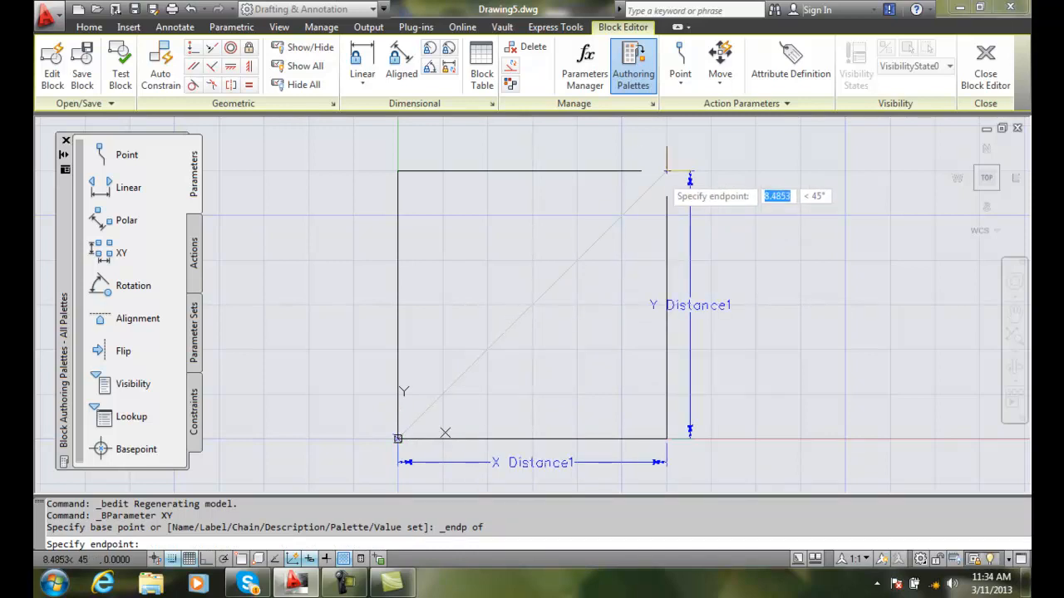
right_click(661, 176)
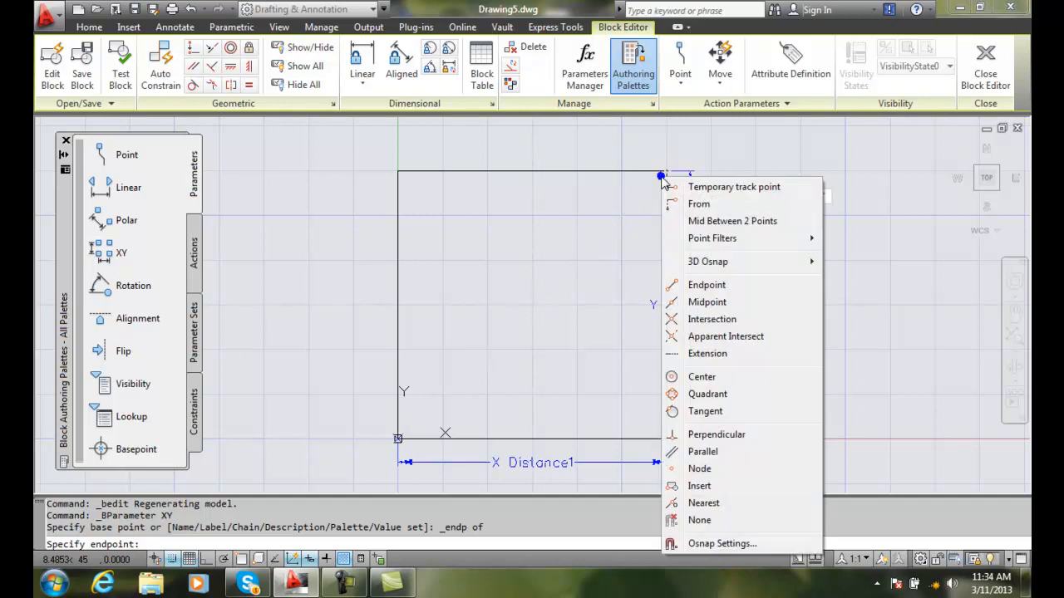
left_click(706, 284)
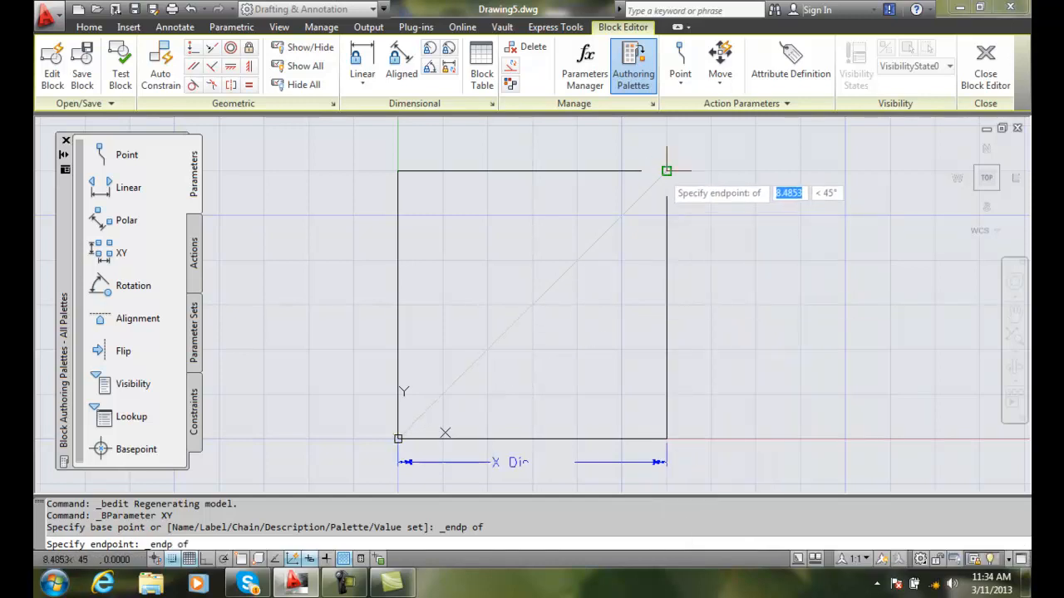
left_click(666, 171)
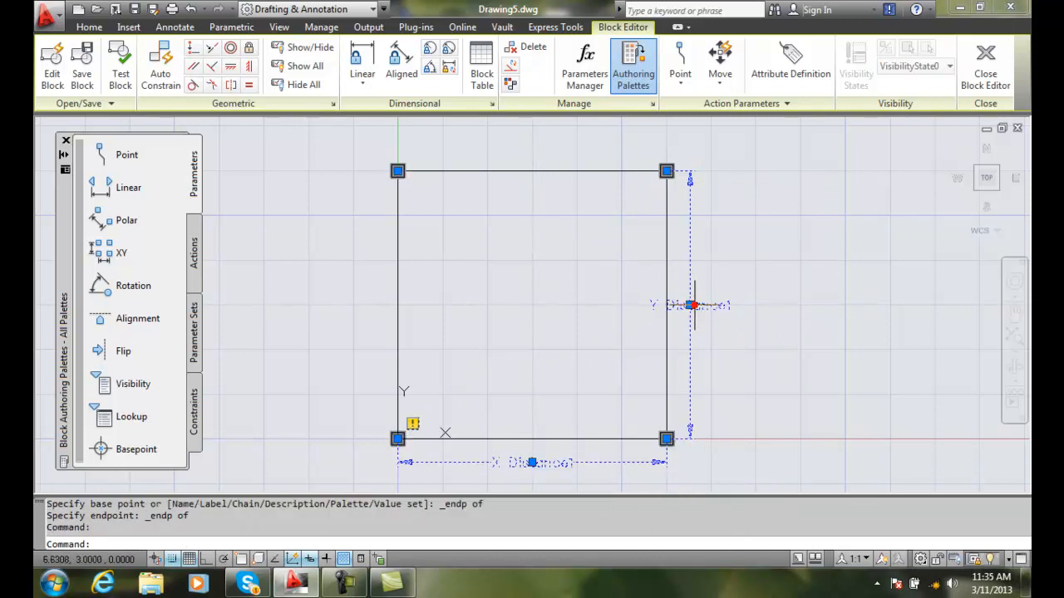
In the XY parameter's properties, name the horizontal distance HEIGHT and the vertical distance WIDTH.
right_click(695, 306)
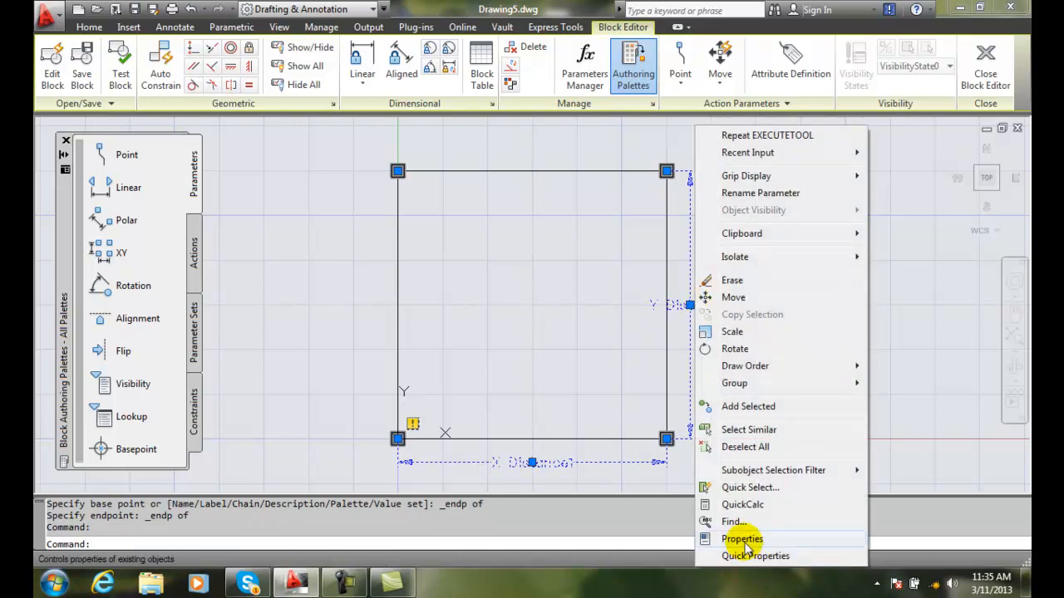
left_click(741, 538)
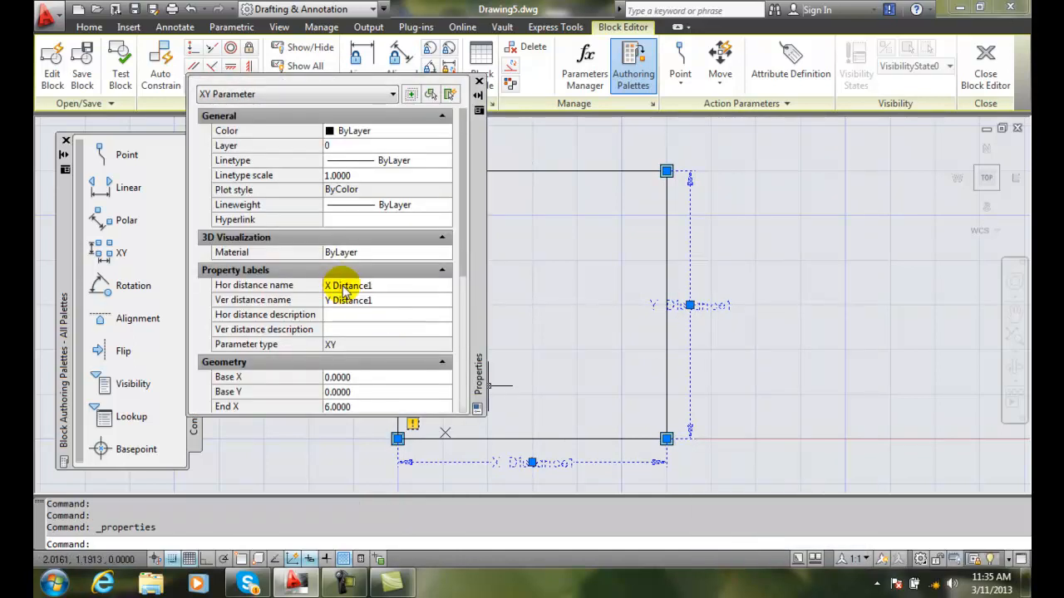
left_click(347, 286)
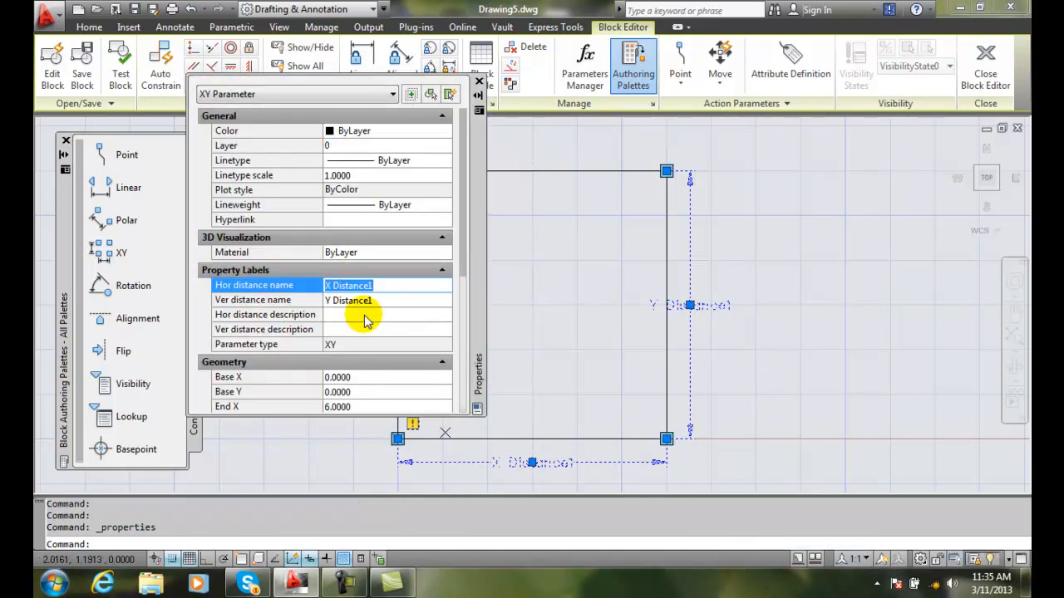
type("HEIGHT")
left_click(388, 299)
type("W")
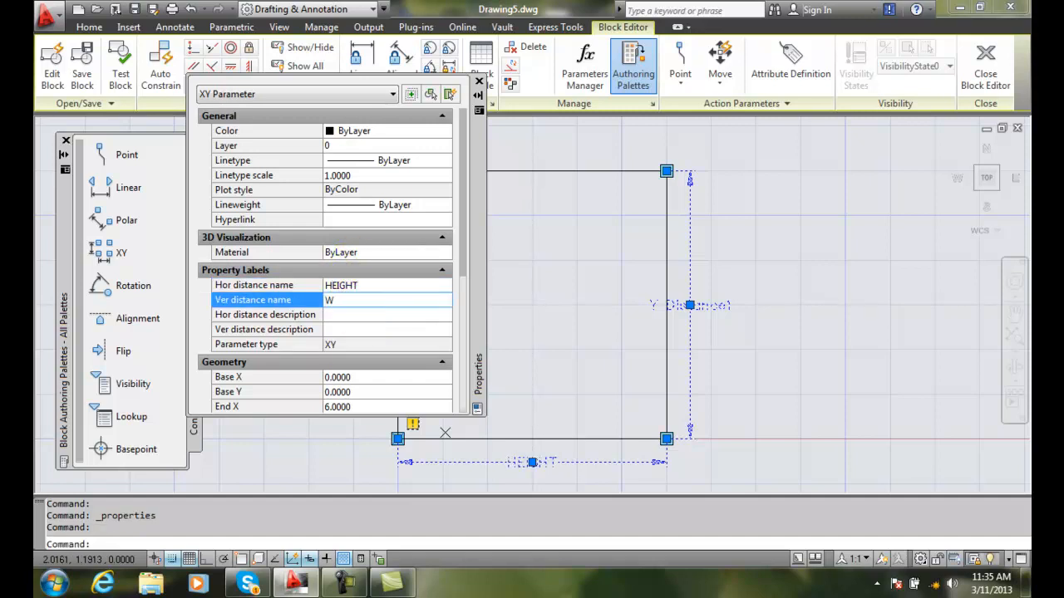
type("IDTH")
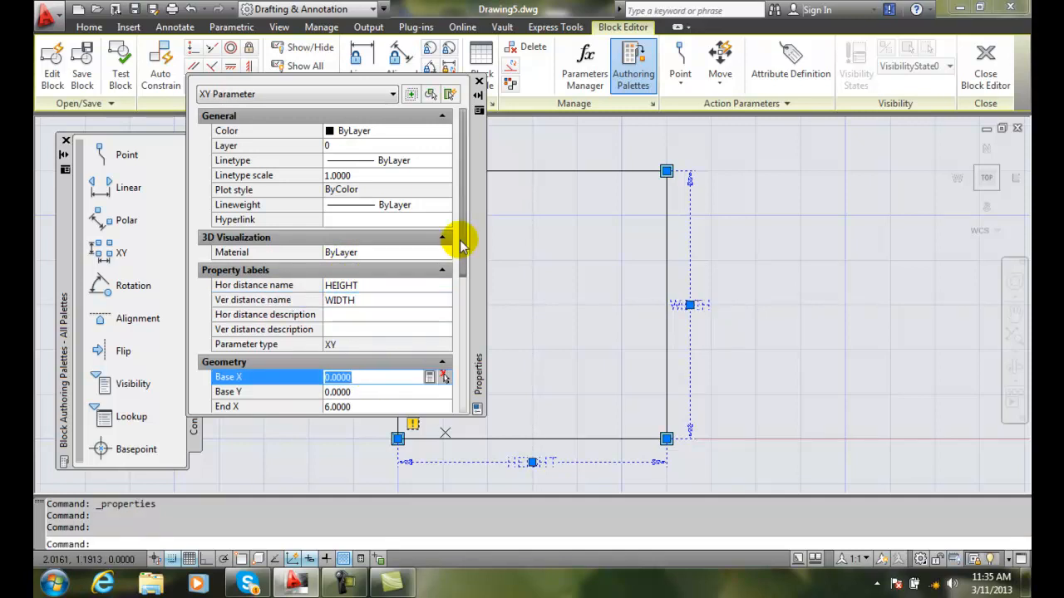
Set the XY parameter's horizontal and vertical label offsets to 0.75.
scroll("down", 3)
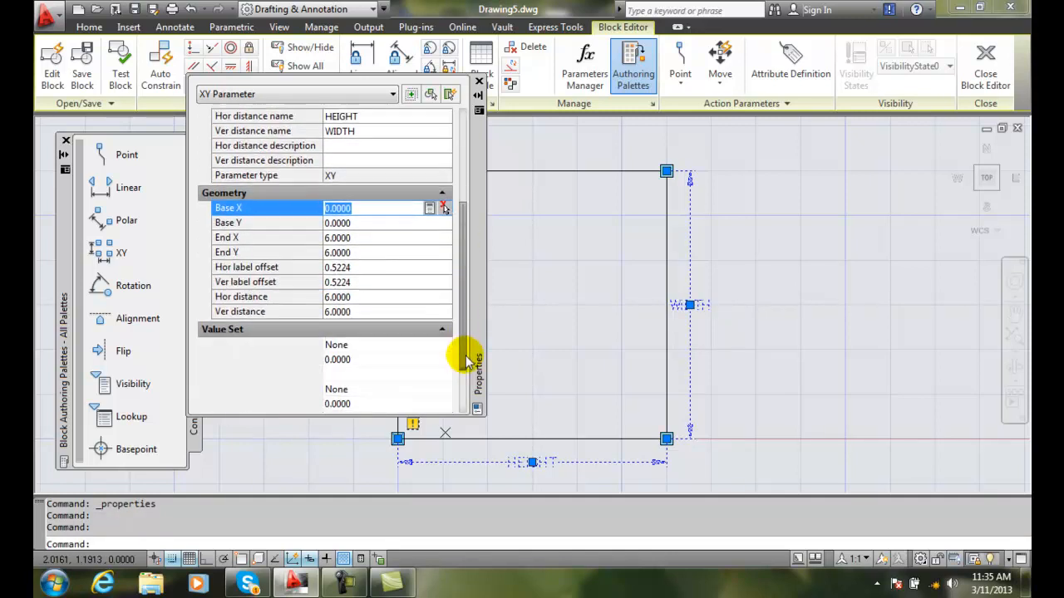
scroll("down", 3)
type("0.7500")
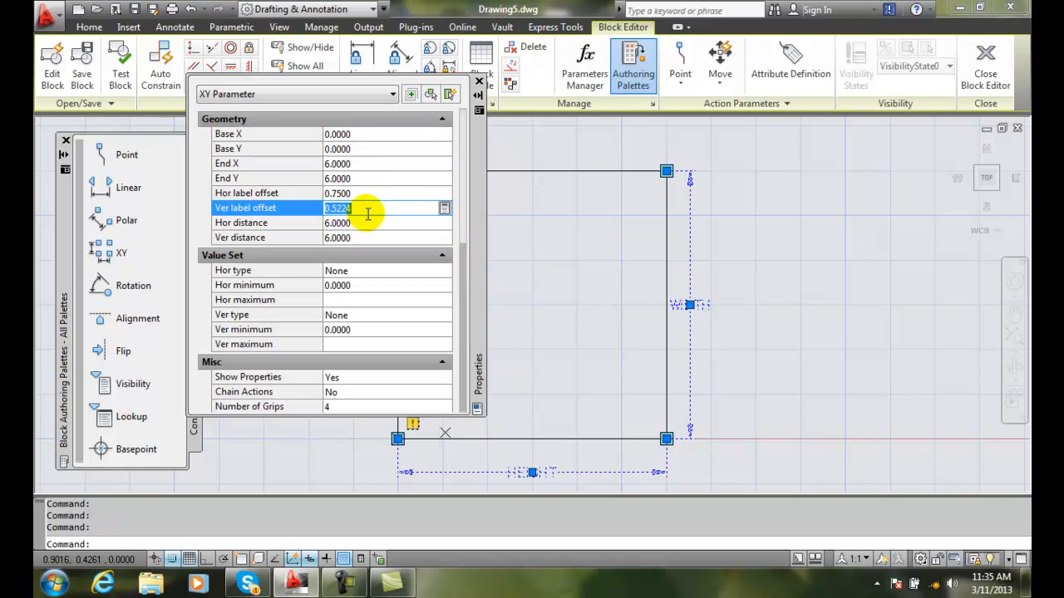
mouse_move(366, 218)
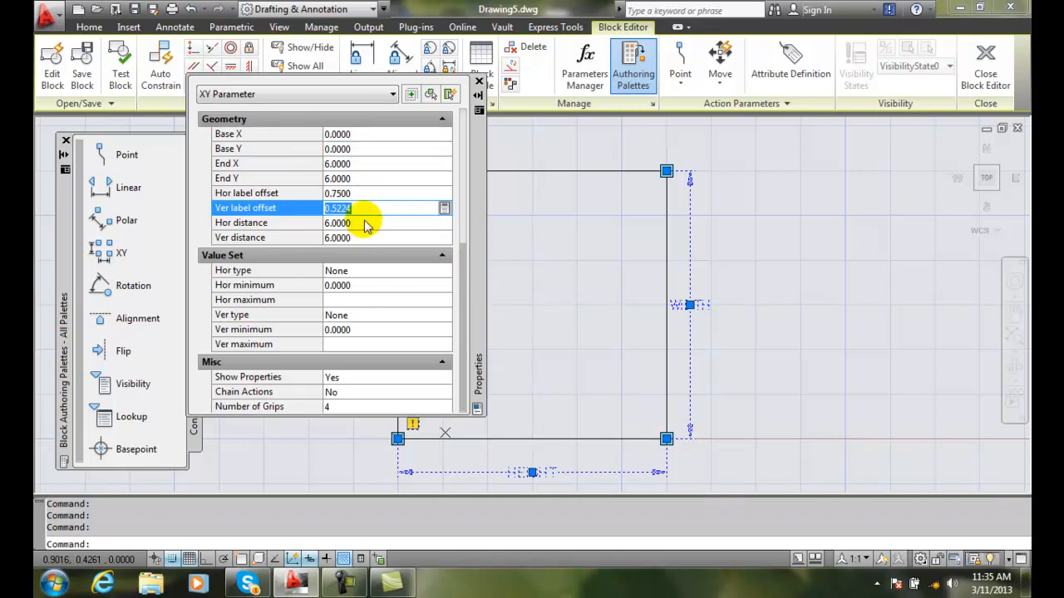
type(".7500")
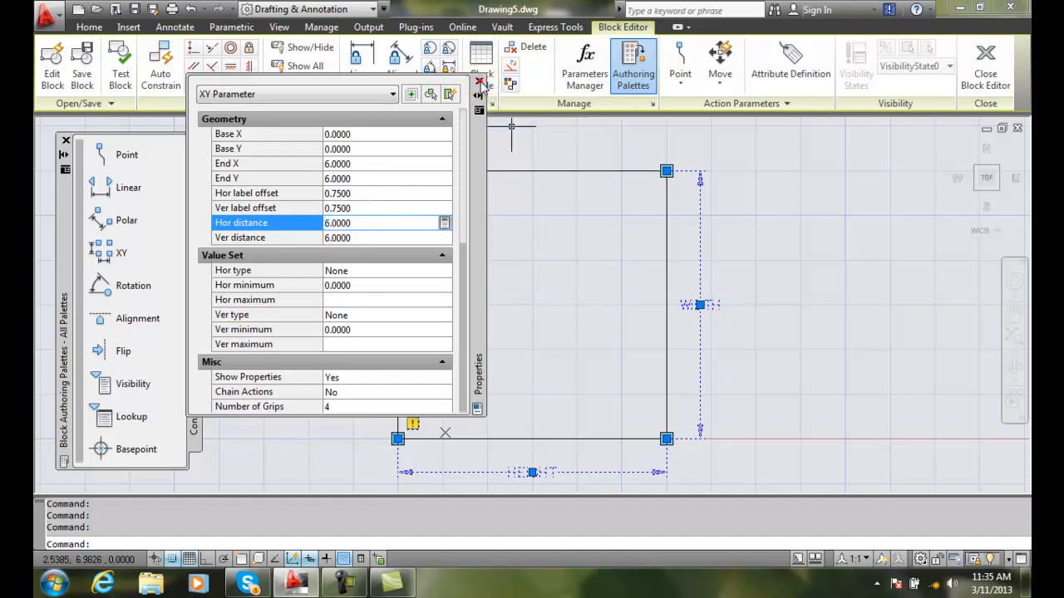
Close the parameter's Properties palette before saving the block.
left_click(480, 81)
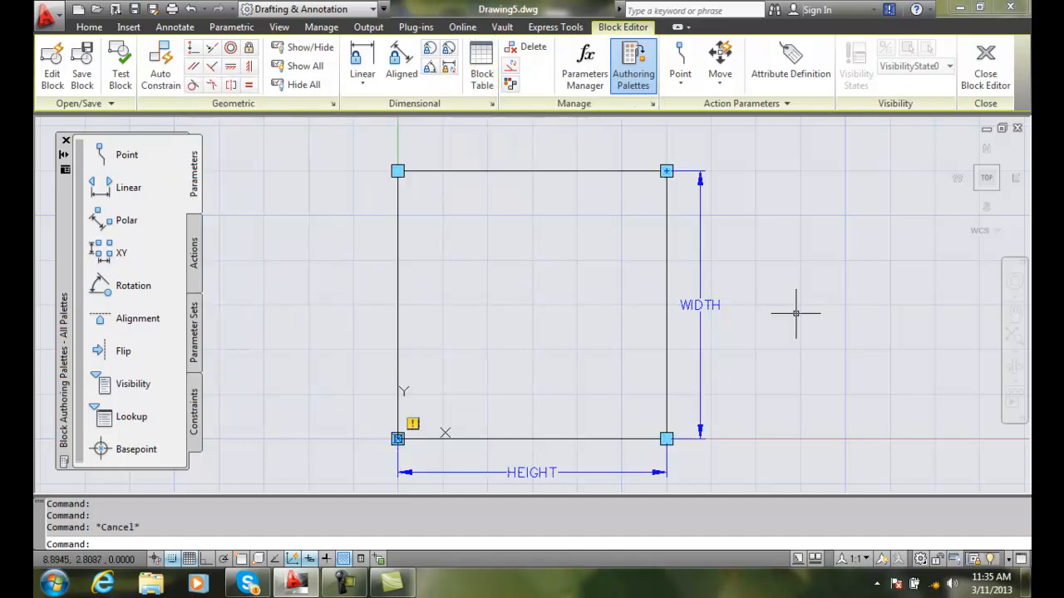
mouse_move(779, 322)
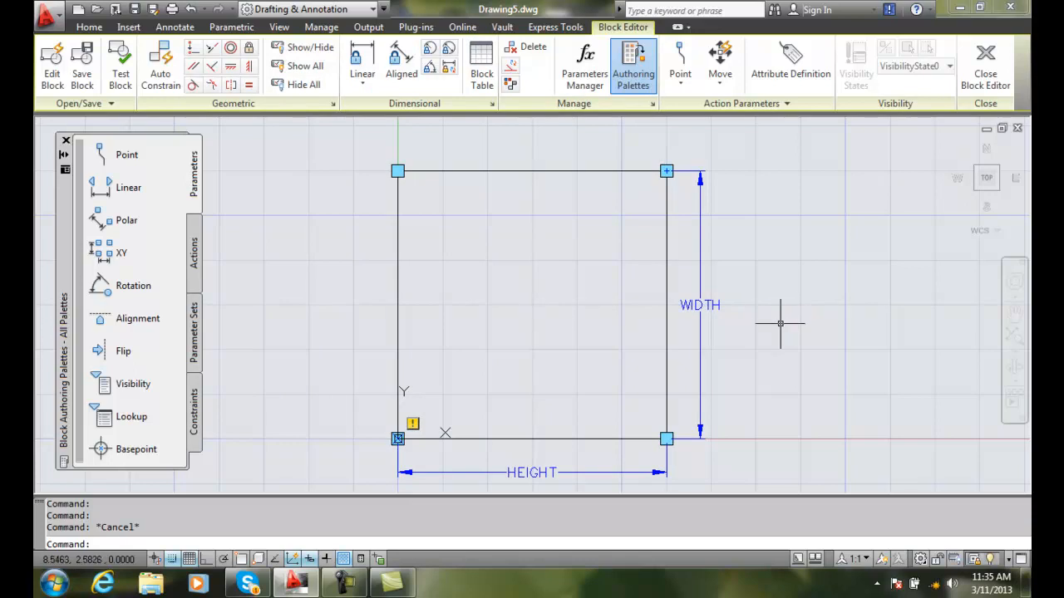
mouse_move(770, 314)
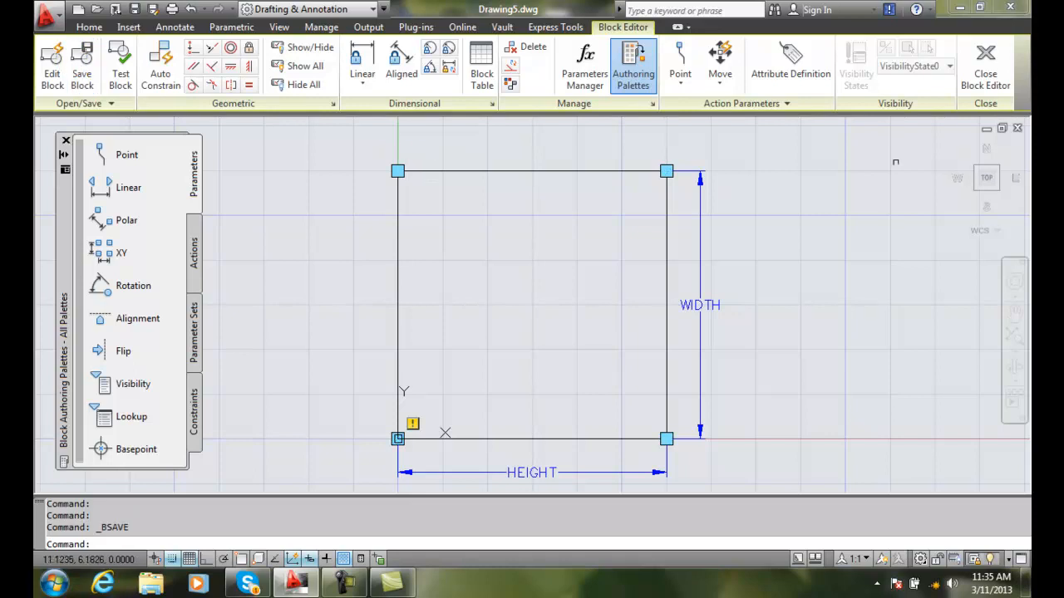
mouse_move(985, 66)
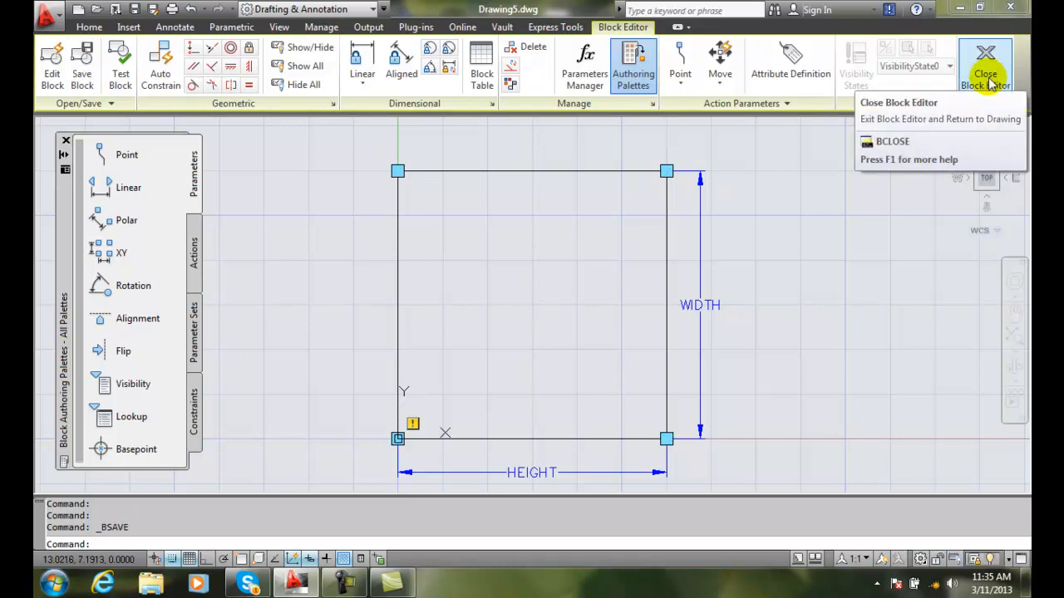